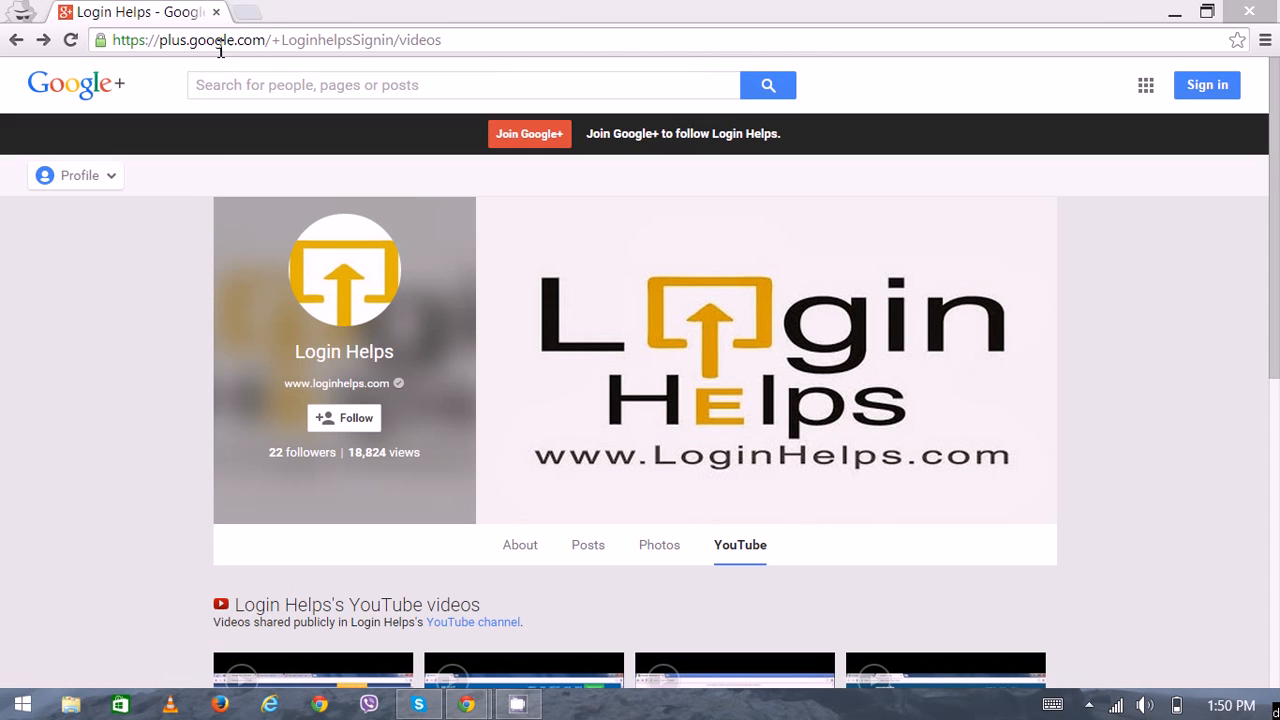
pyautogui.write('www.aim.com')
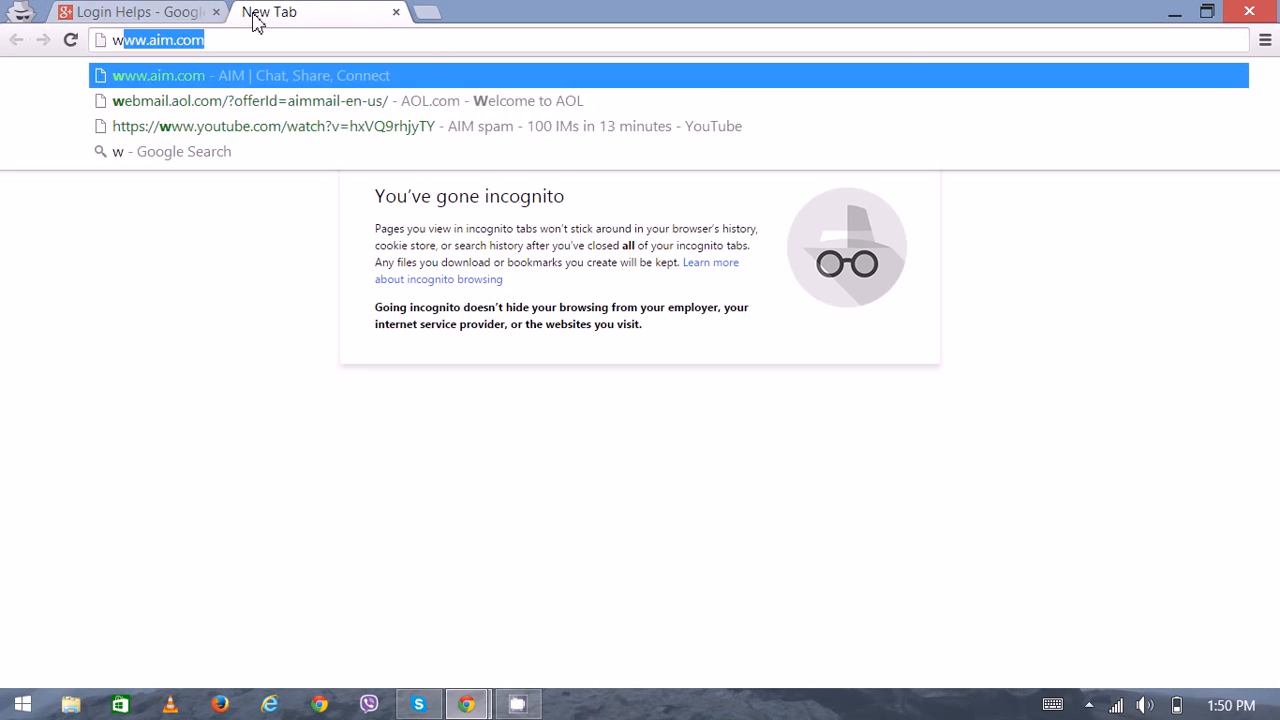
pyautogui.write('www.aol.com')
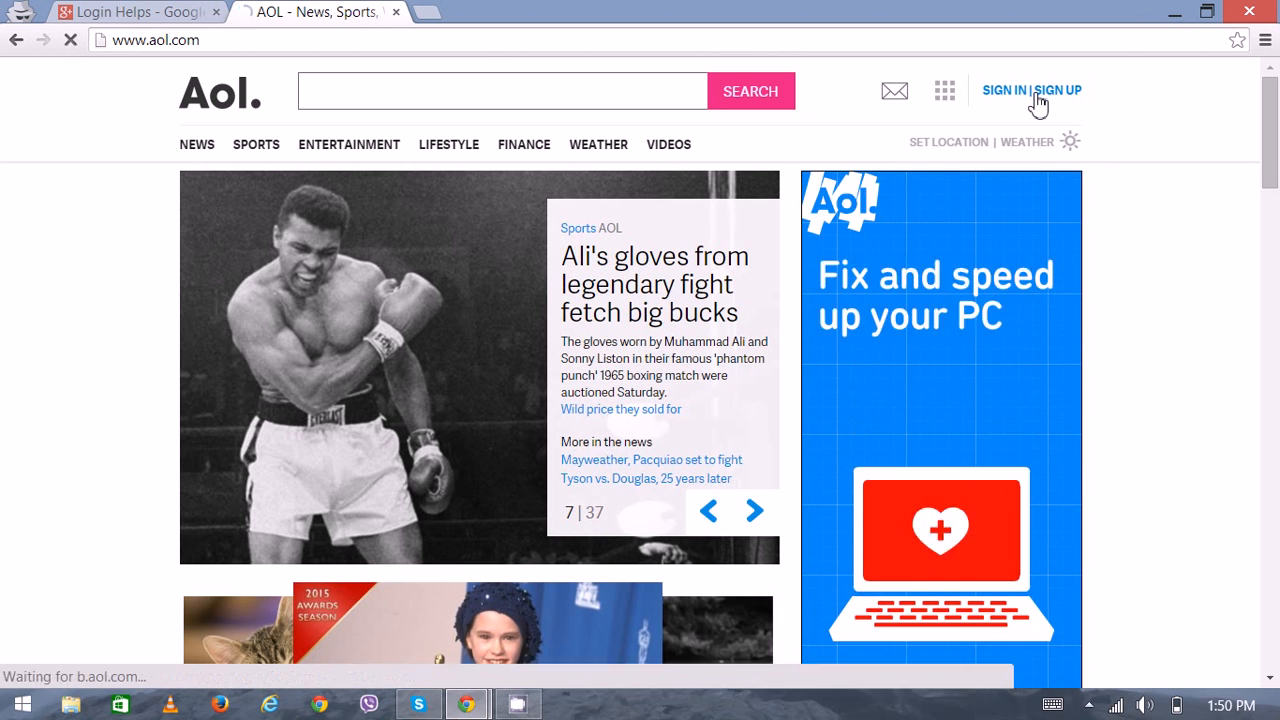
pyautogui.click(1005, 90)
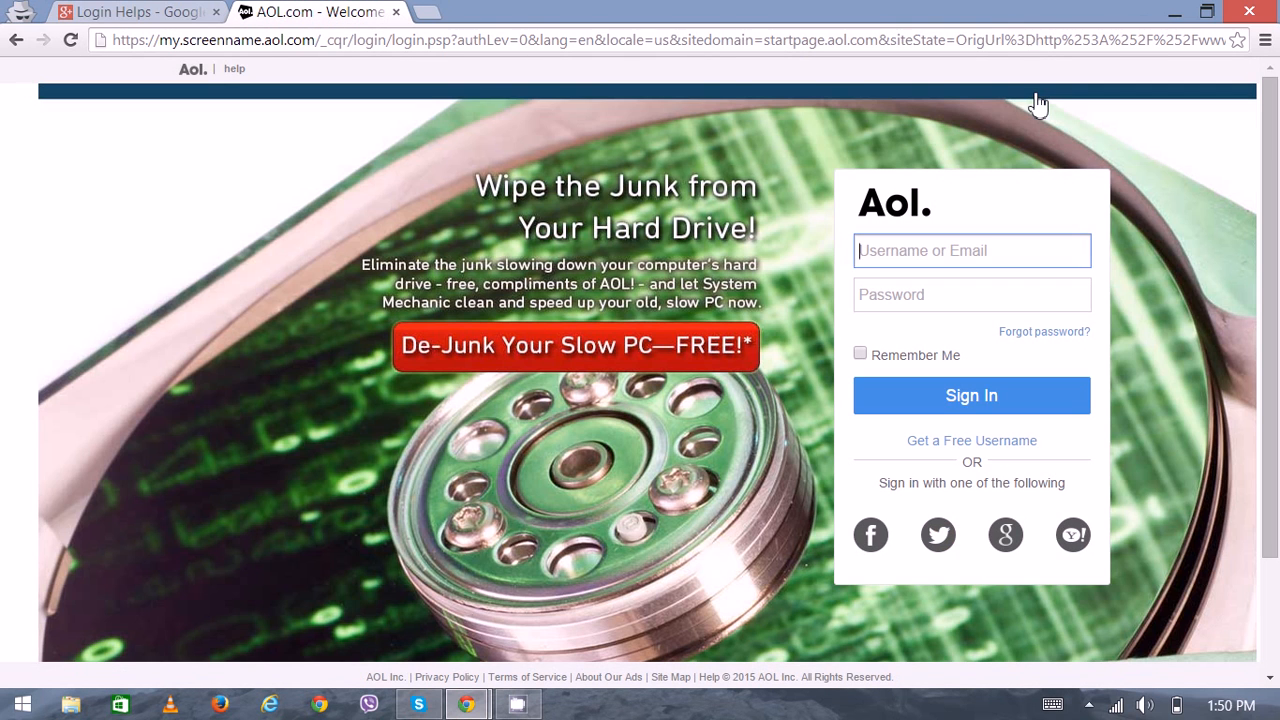
# Try the Username and Password fields, then choose 'Get a Free Username' instead
pyautogui.click(971, 251)
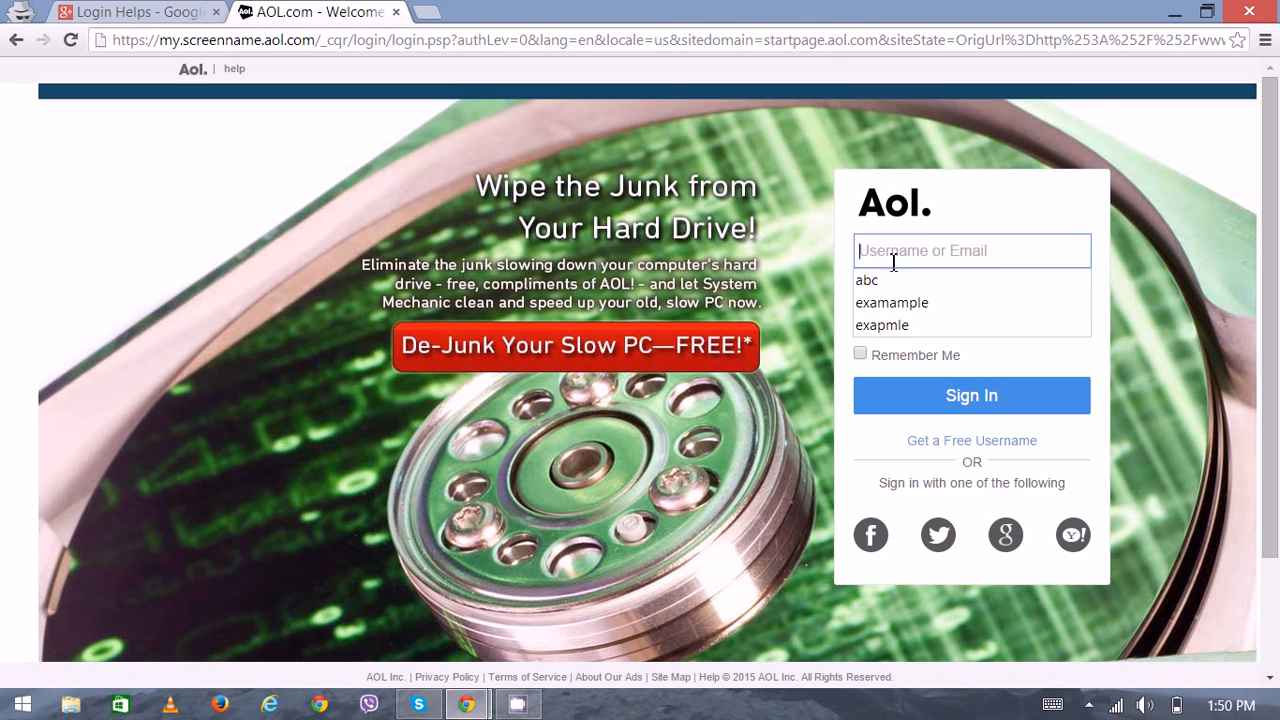
pyautogui.click(971, 294)
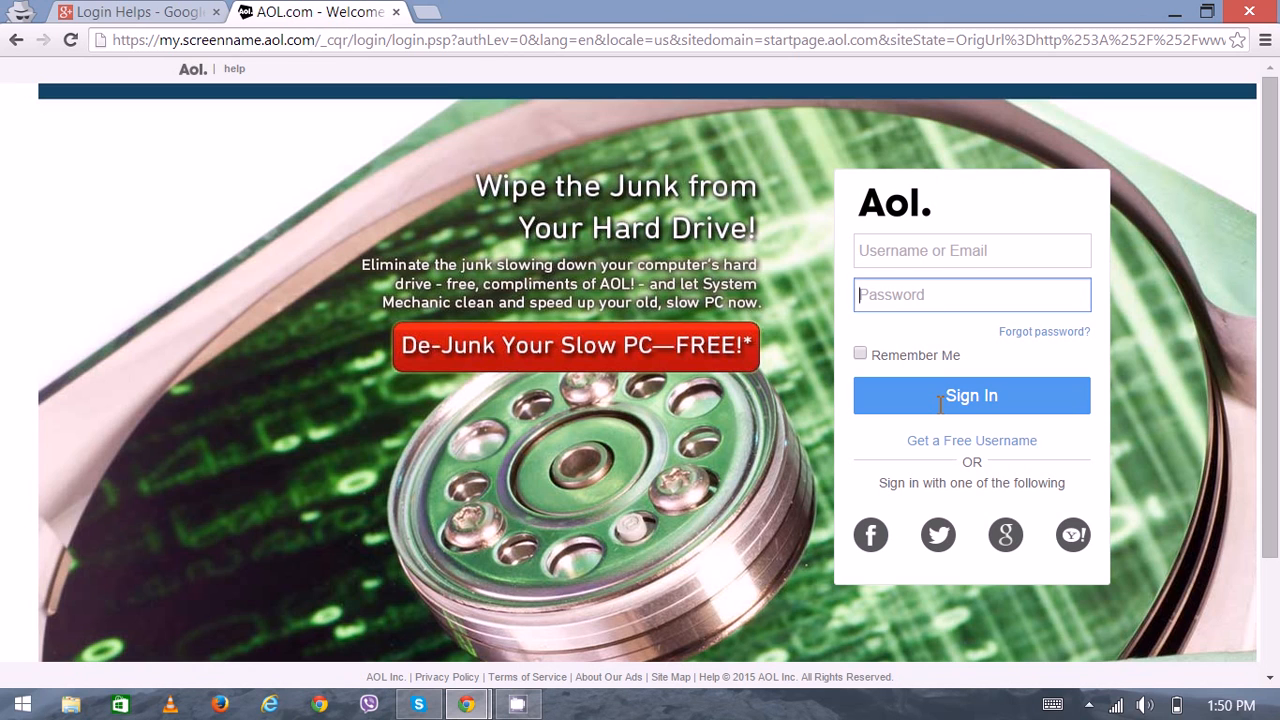
pyautogui.moveTo(872, 534)
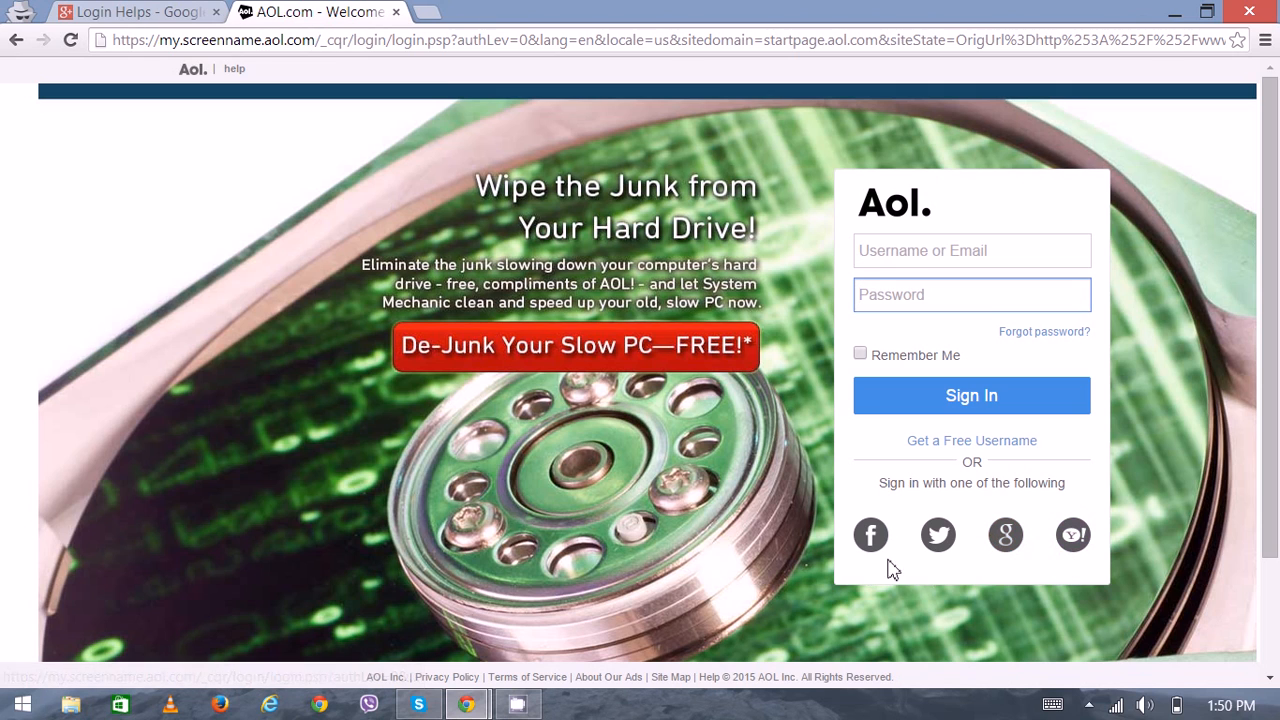
pyautogui.moveTo(1072, 535)
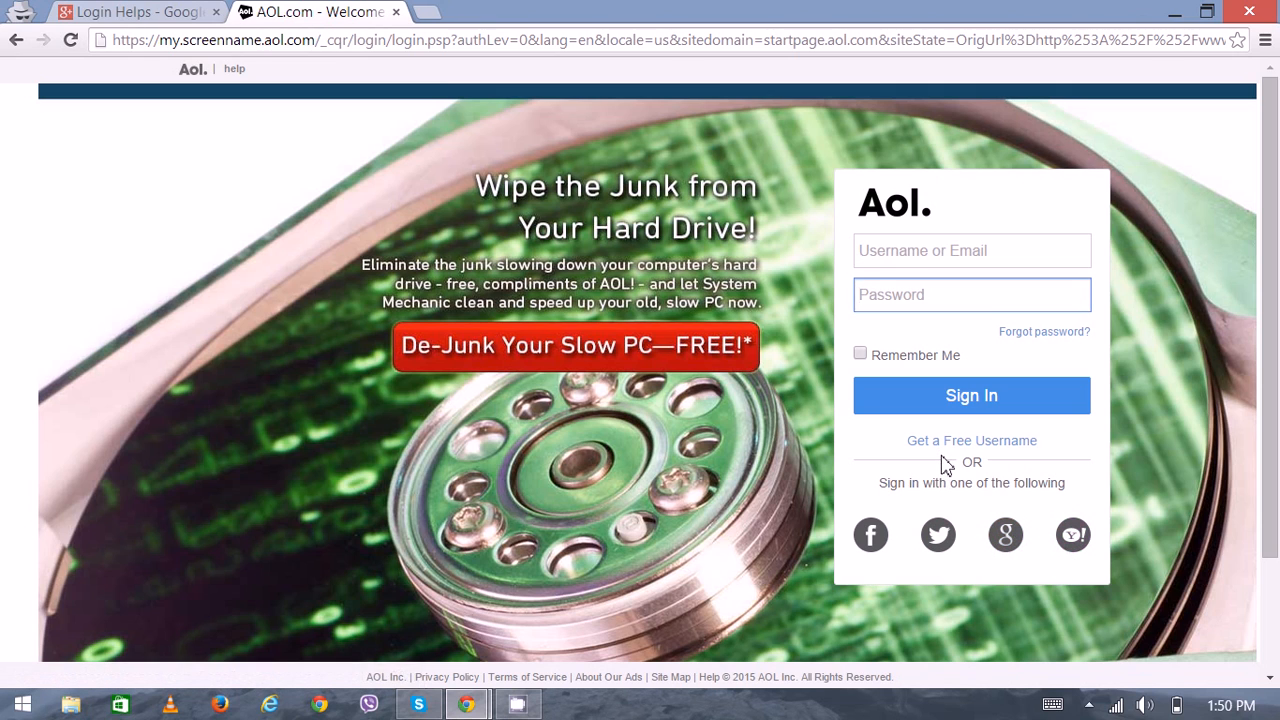
pyautogui.moveTo(971, 440)
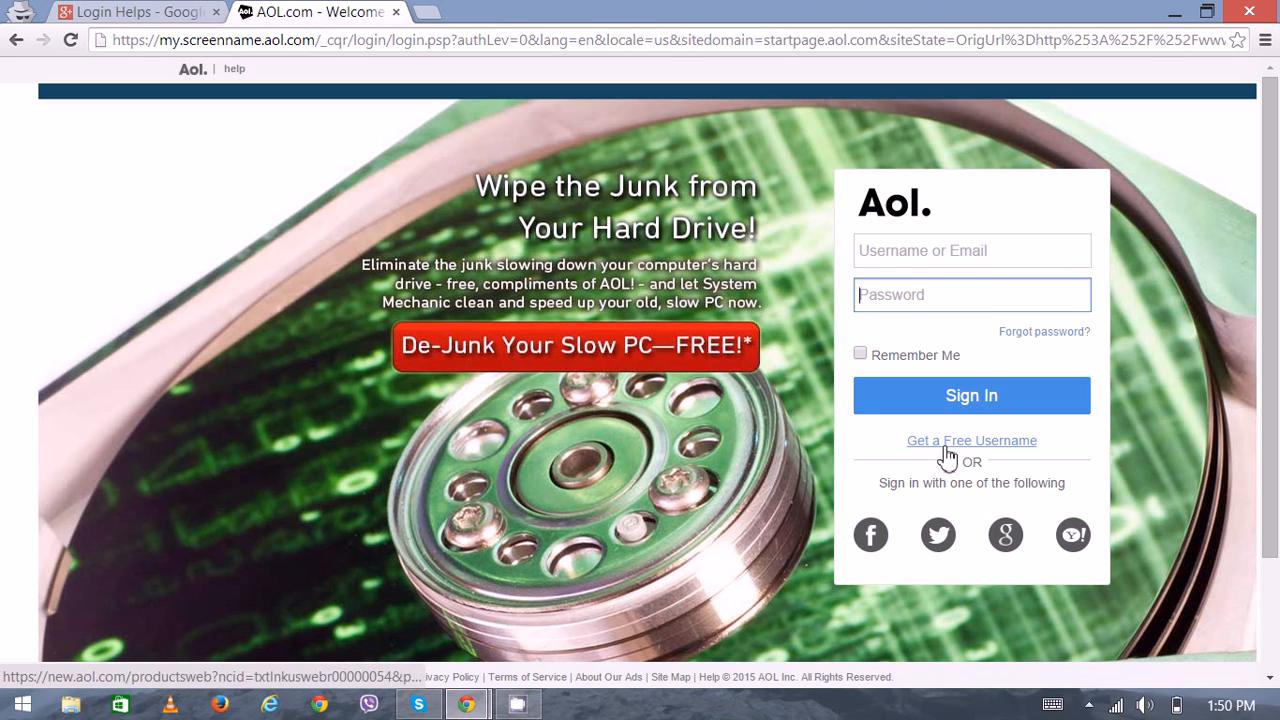
pyautogui.click(971, 440)
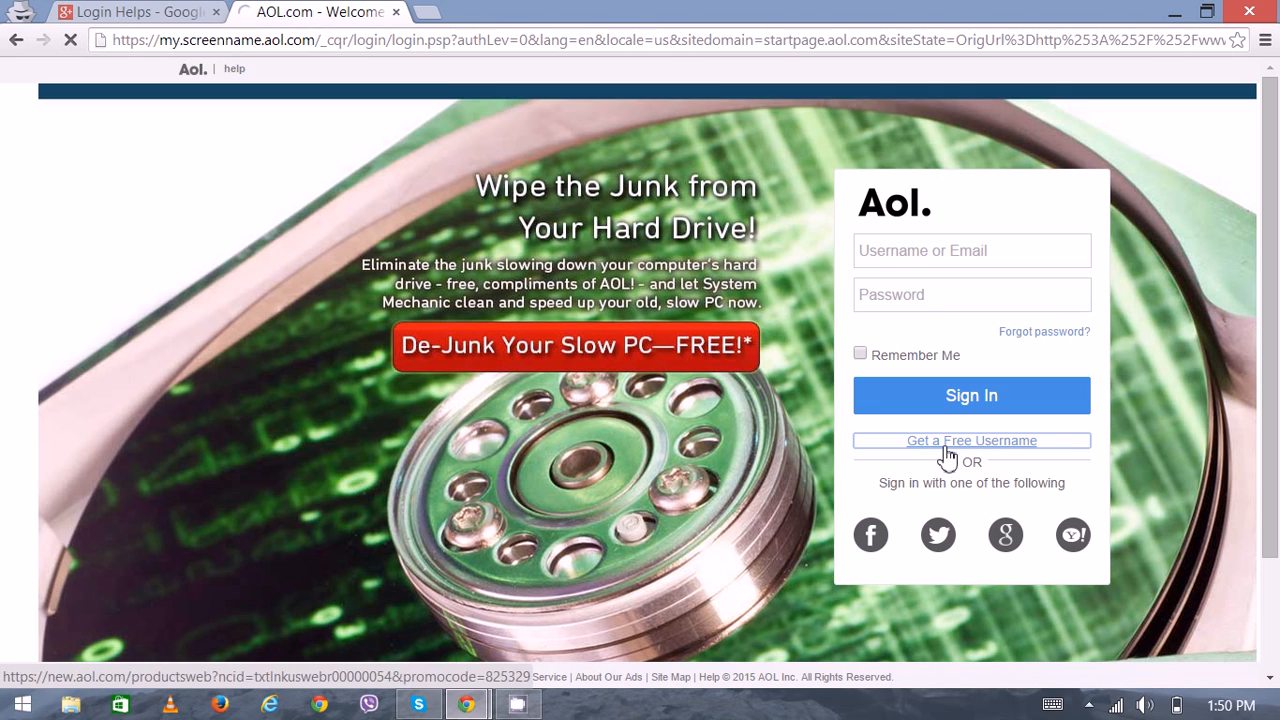
# Open the Sign Up form and step through First Name, Last Name and password fields
pyautogui.click(971, 440)
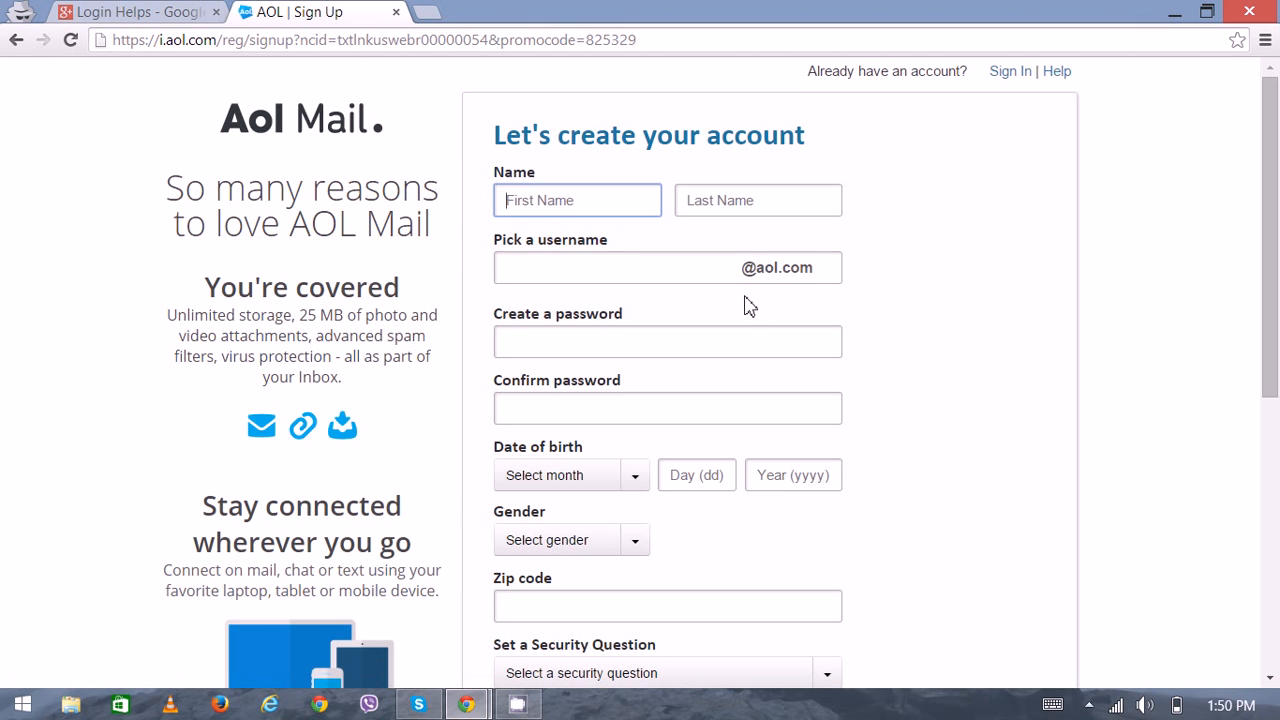
pyautogui.moveTo(963, 291)
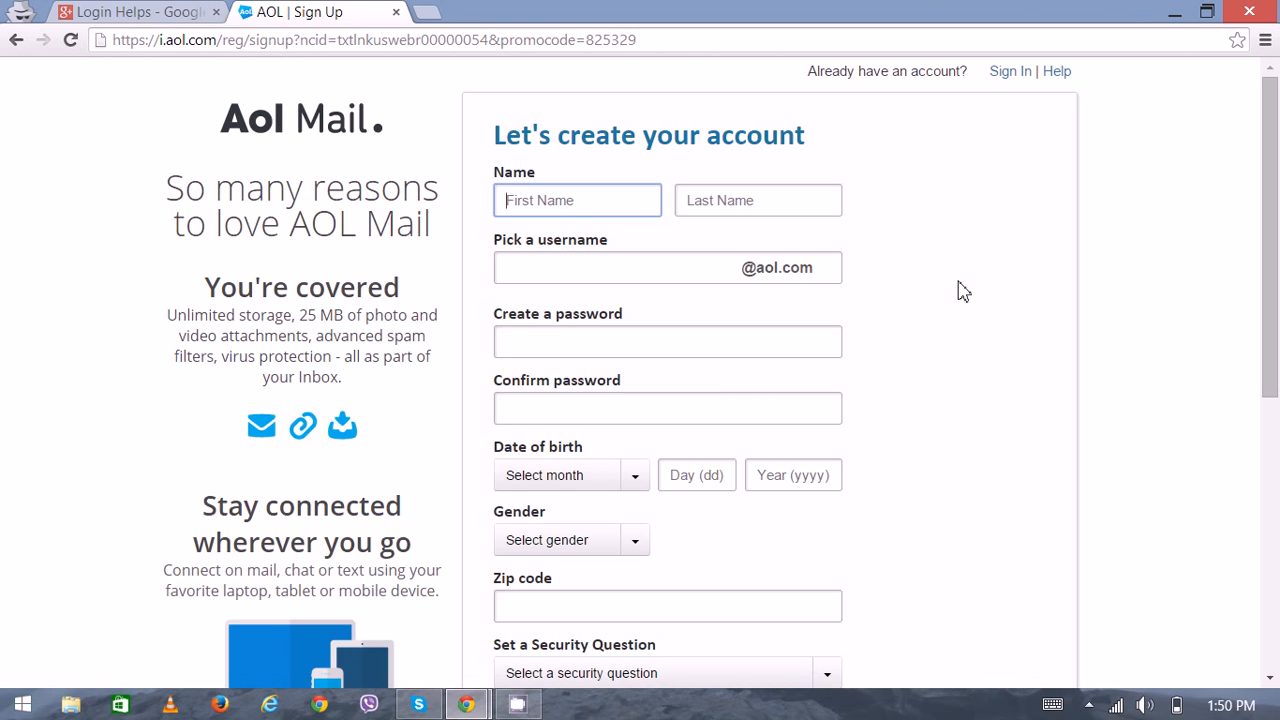
pyautogui.click(577, 200)
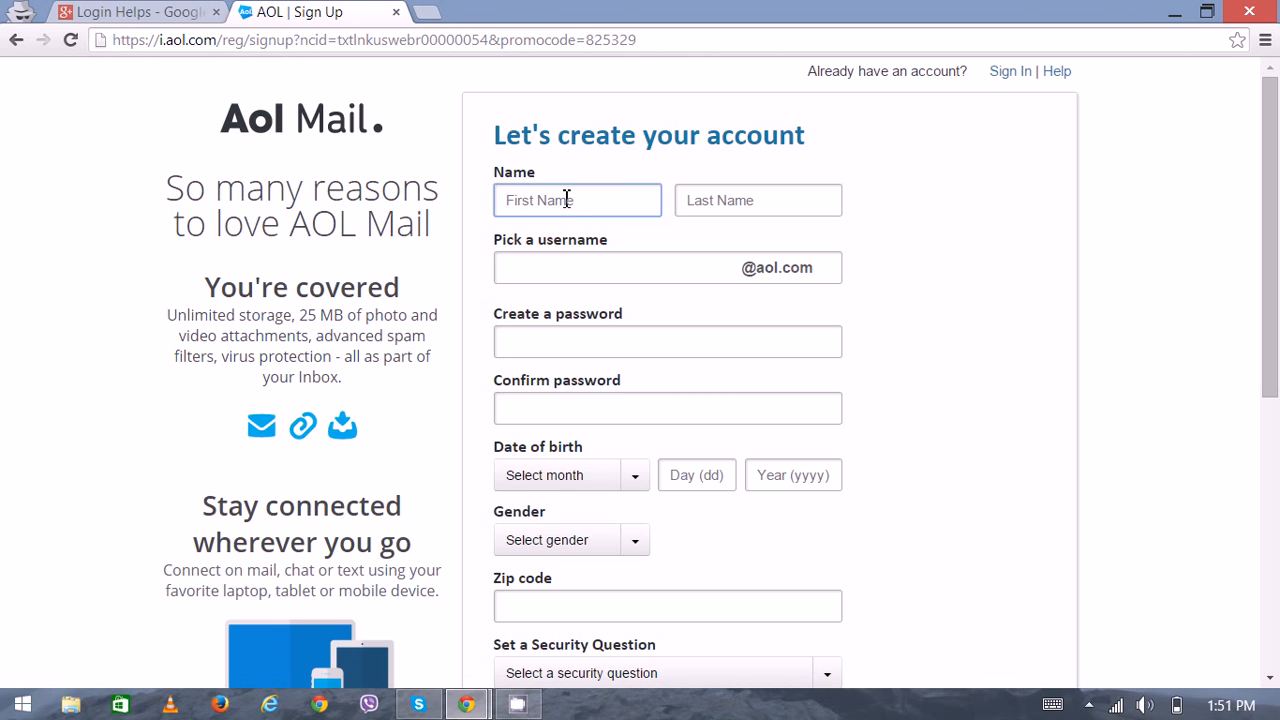
pyautogui.moveTo(678, 218)
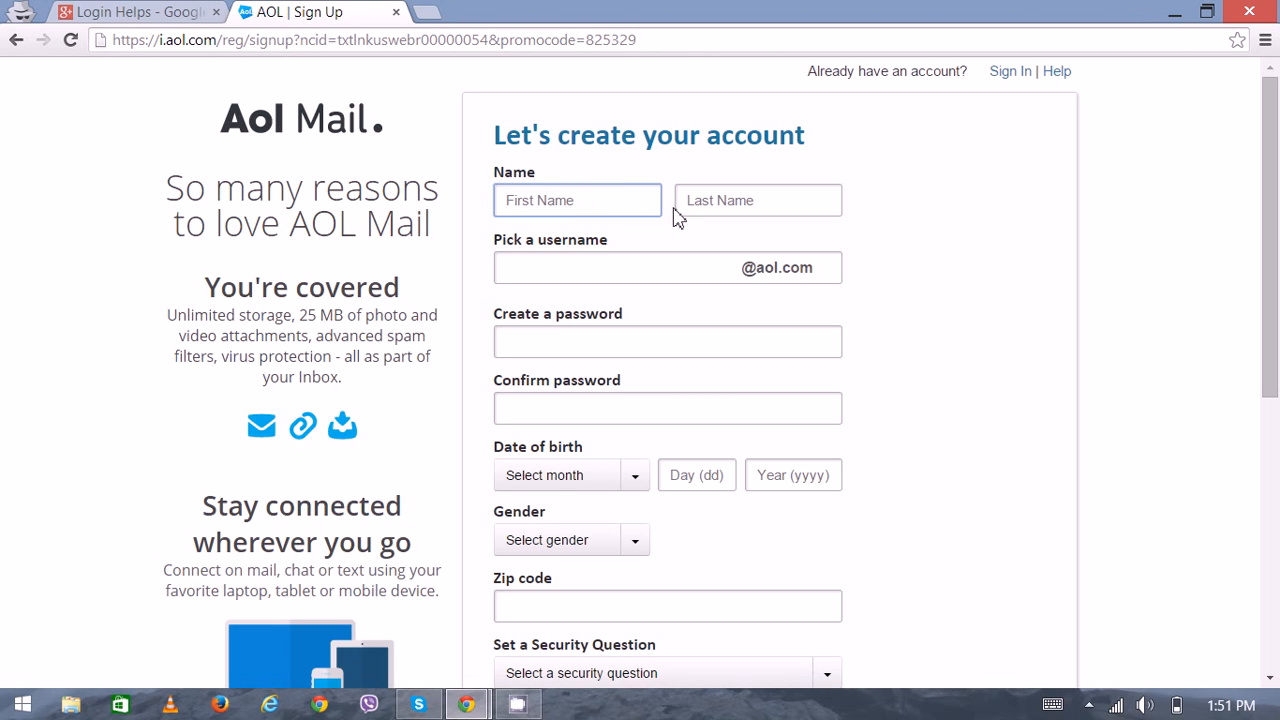
pyautogui.click(757, 200)
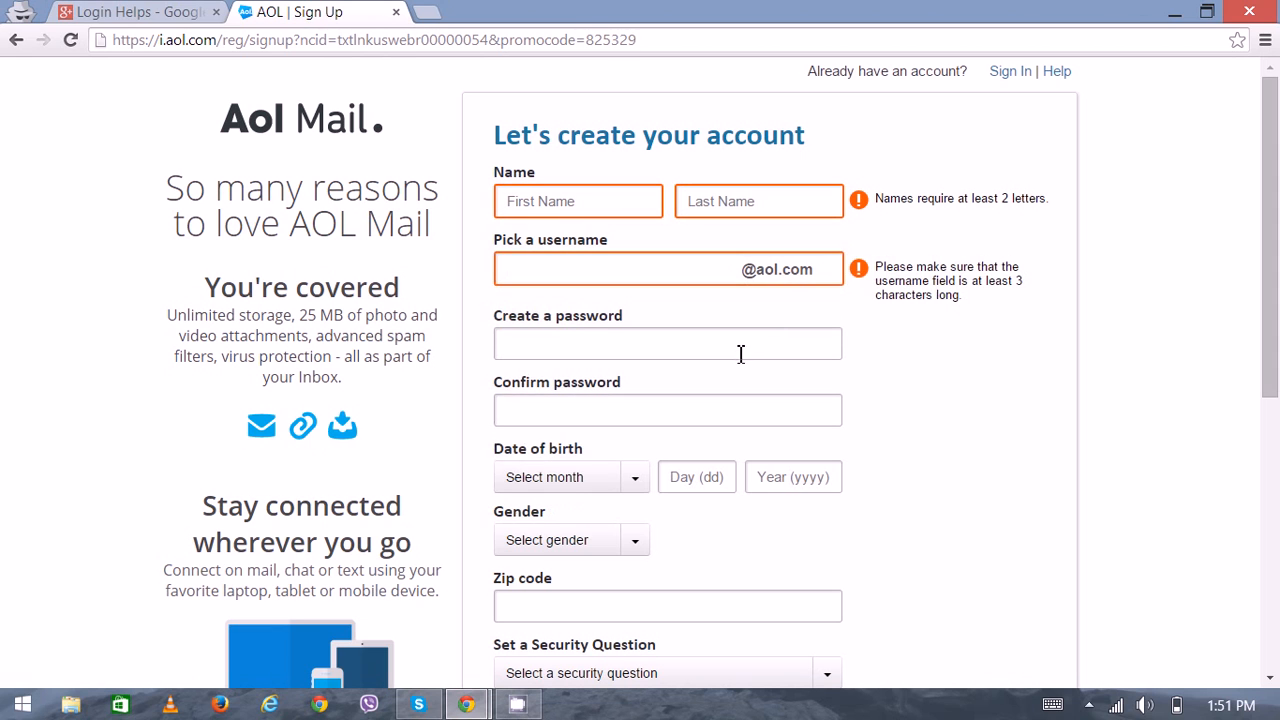
pyautogui.click(667, 343)
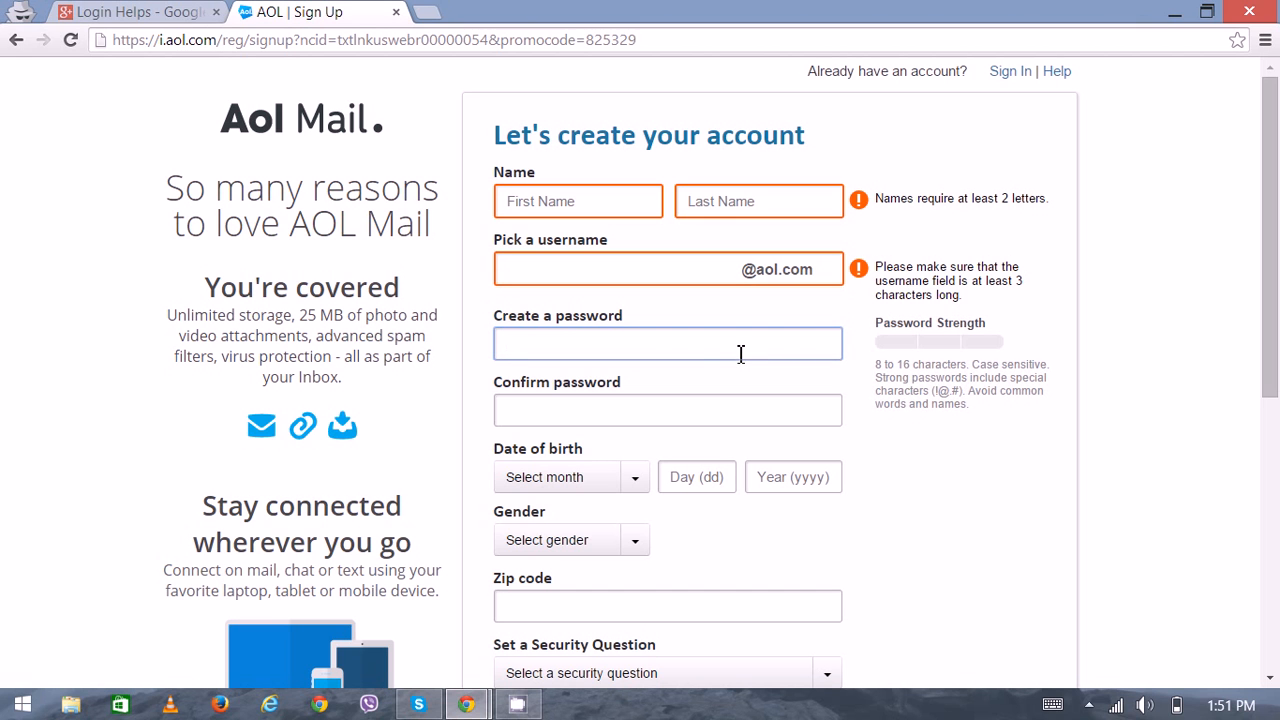
# Scroll down to the captcha and Sign Up button and select the captcha box
pyautogui.scroll(-3)
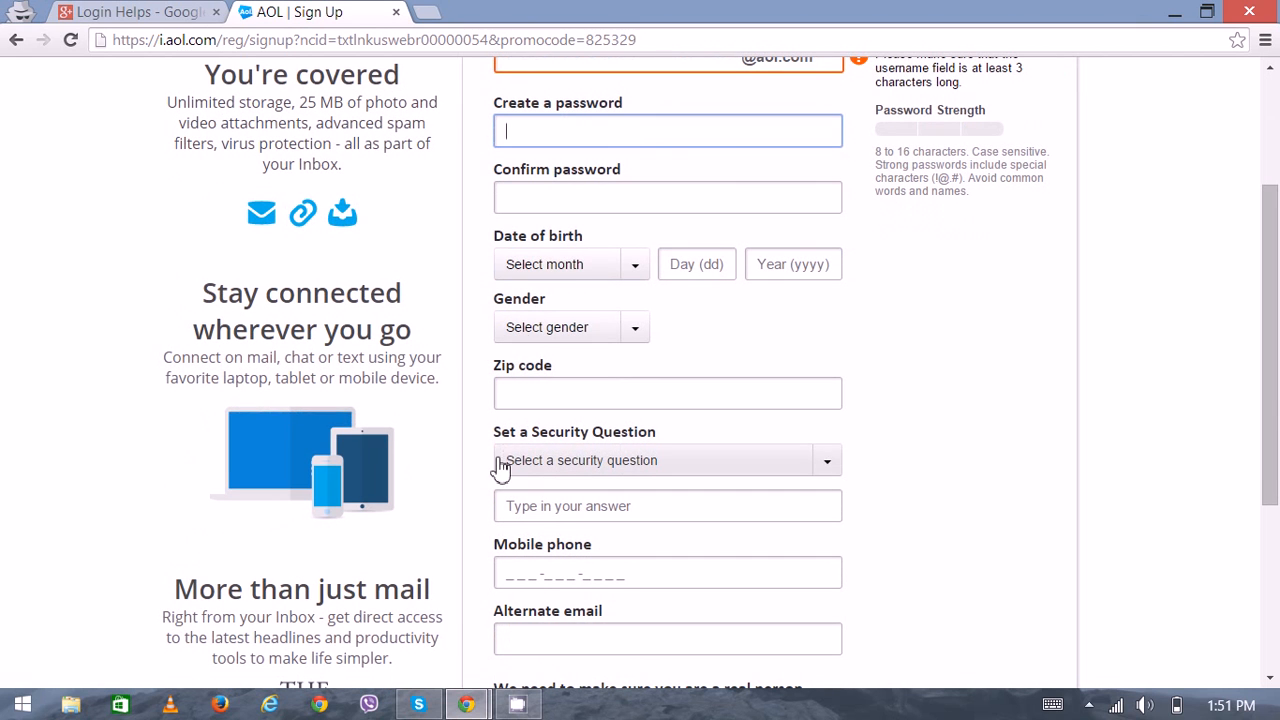
pyautogui.scroll(-3)
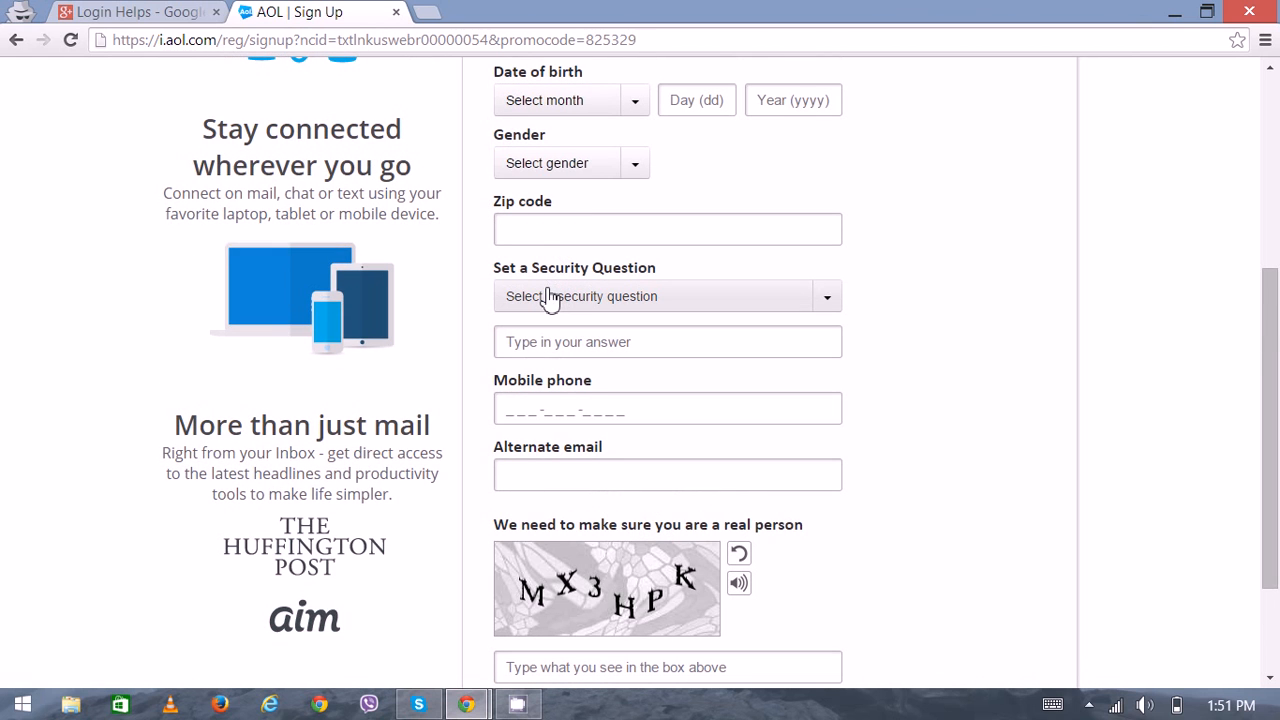
pyautogui.scroll(-3)
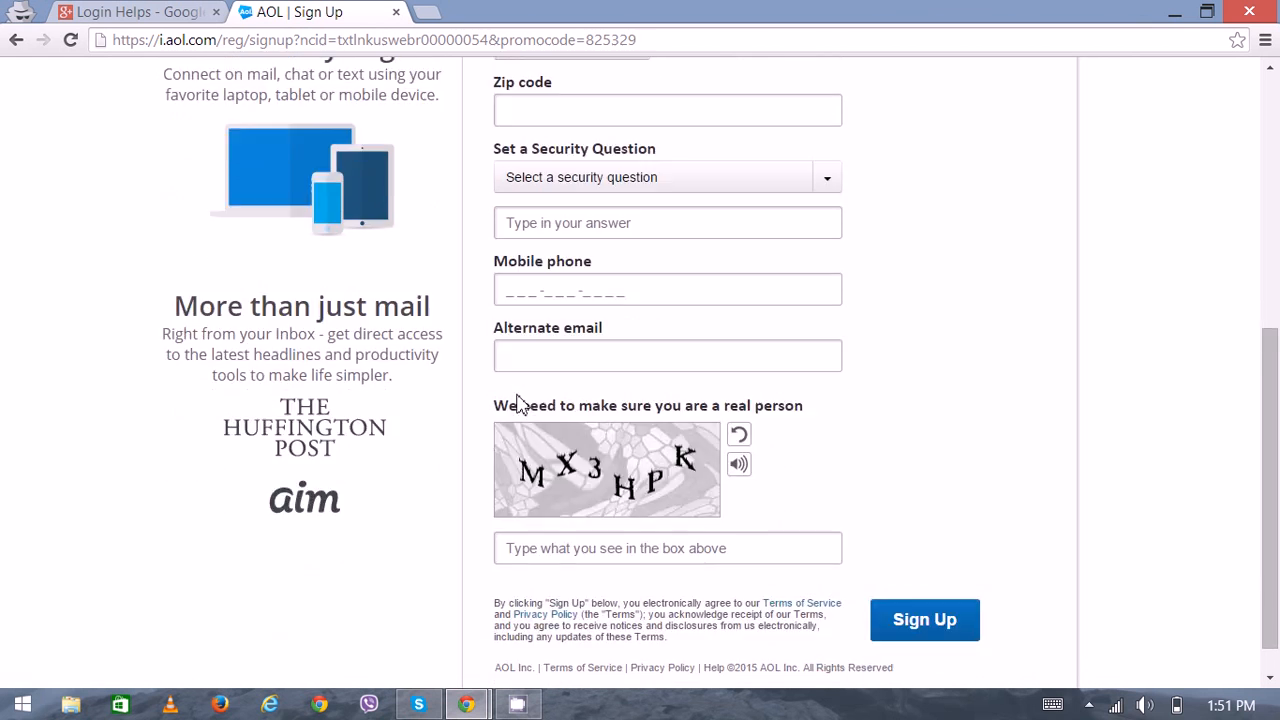
pyautogui.scroll(-3)
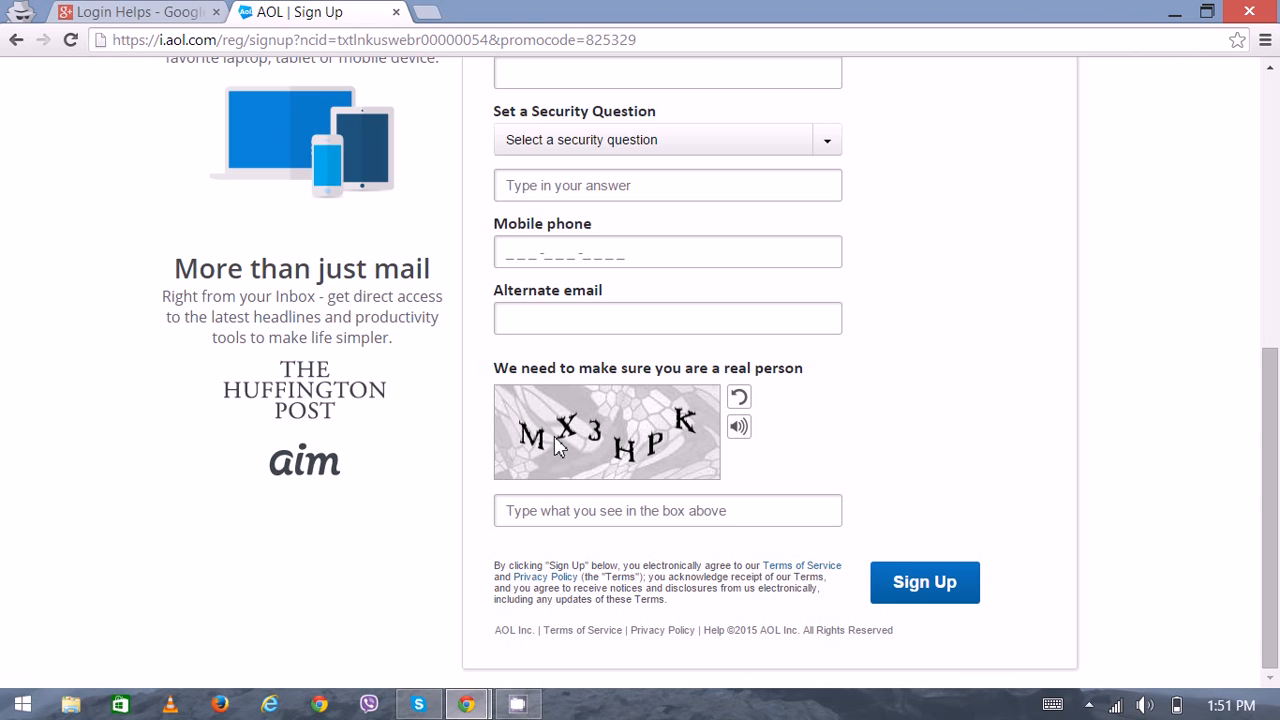
pyautogui.moveTo(643, 474)
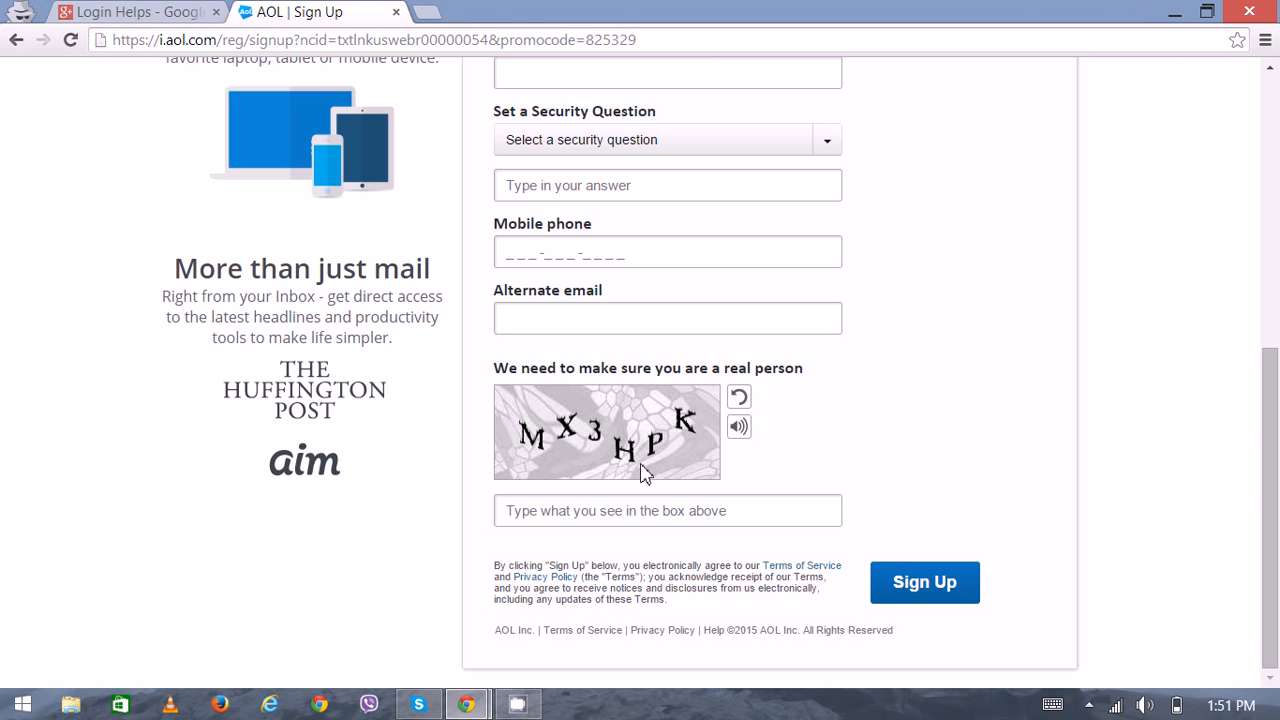
pyautogui.click(667, 510)
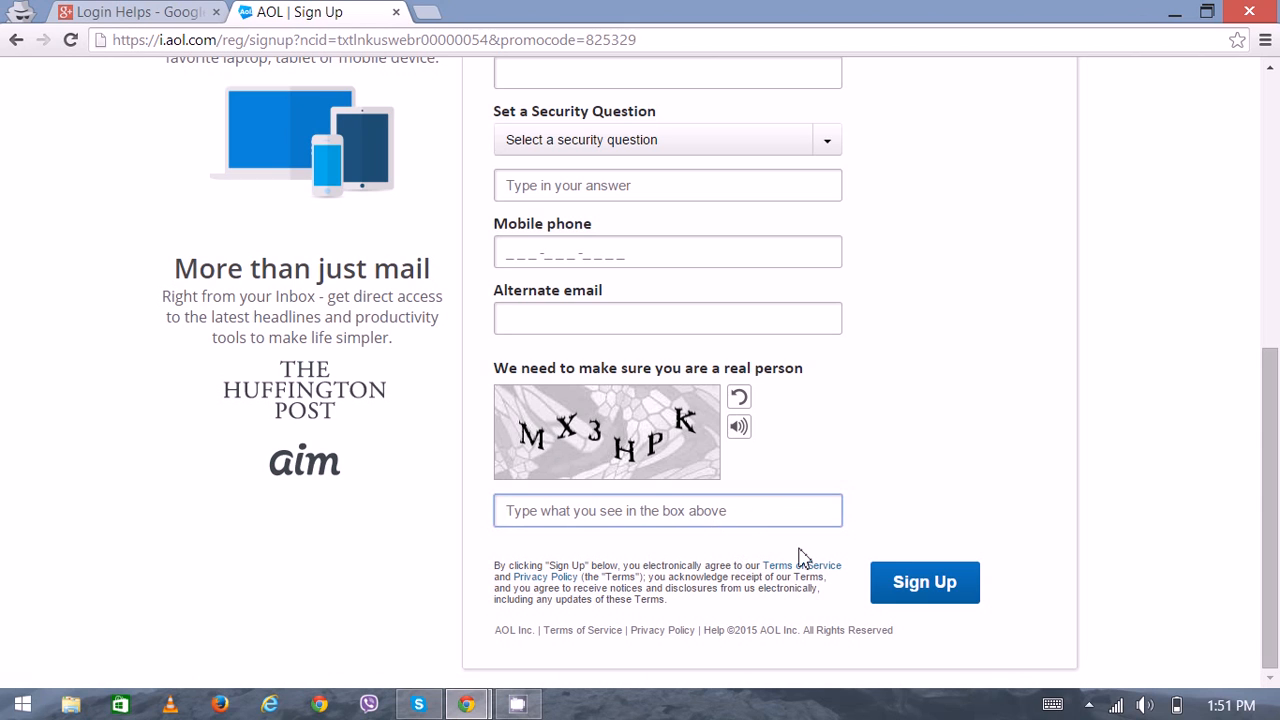